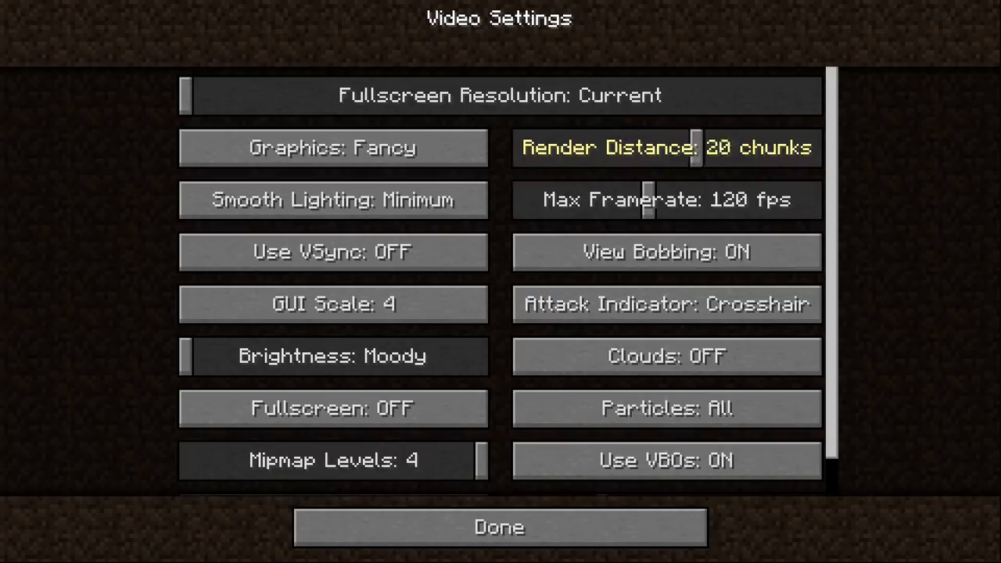
Leave Video Settings with render distance at 20 chunks and return to the flat world.
{"action": "left_click", "coordinate": [498, 527]}
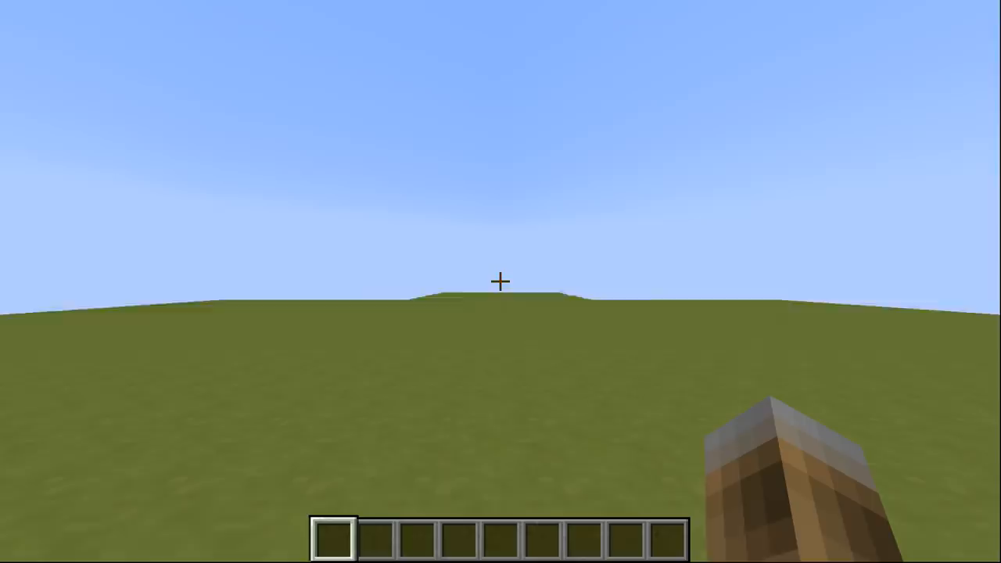
Run /reload and /function chunkdisplay:control_book to get and open the control book.
{"action": "type", "text": "/reload"}
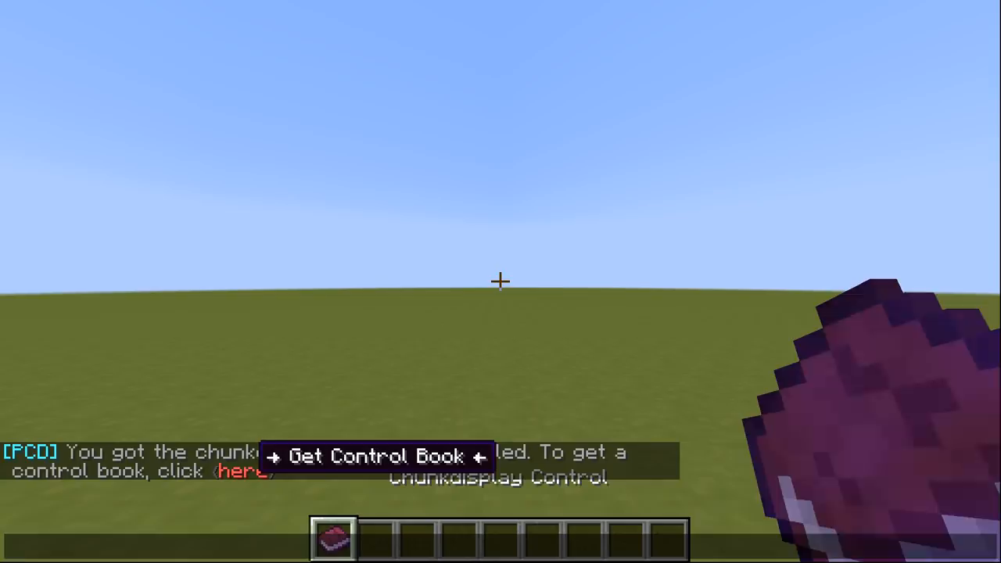
{"action": "type", "text": "/function chunkdisplay:control_book"}
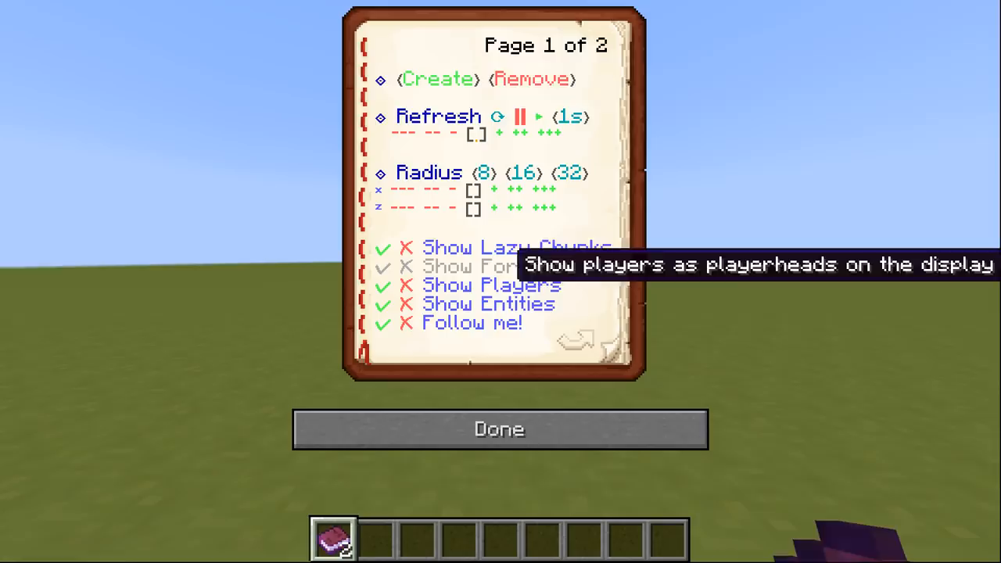
Create the chunk display map with 1.00 refresh and an 8 by 8 radius.
{"action": "left_click", "coordinate": [499, 429]}
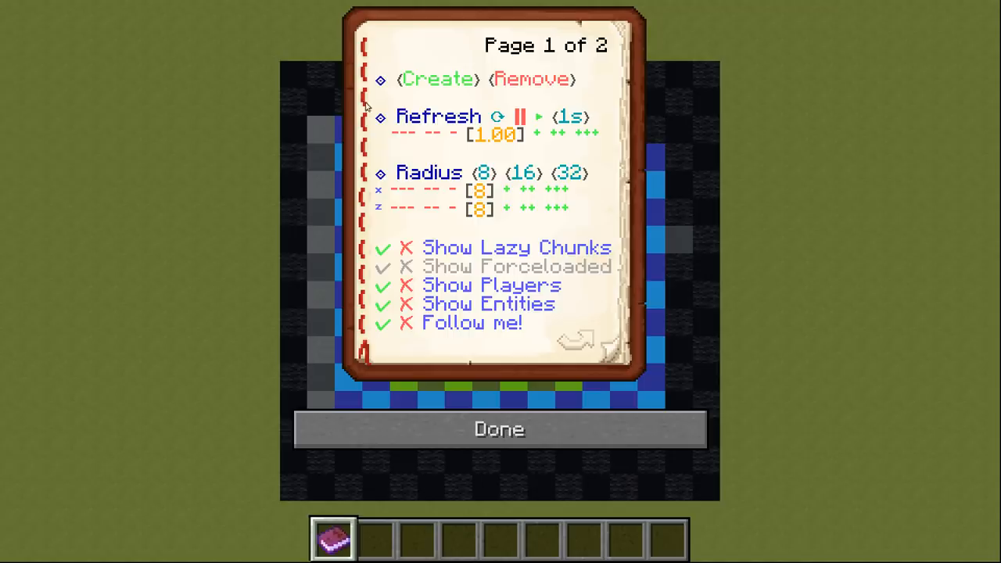
{"action": "mouse_move", "coordinate": [438, 116]}
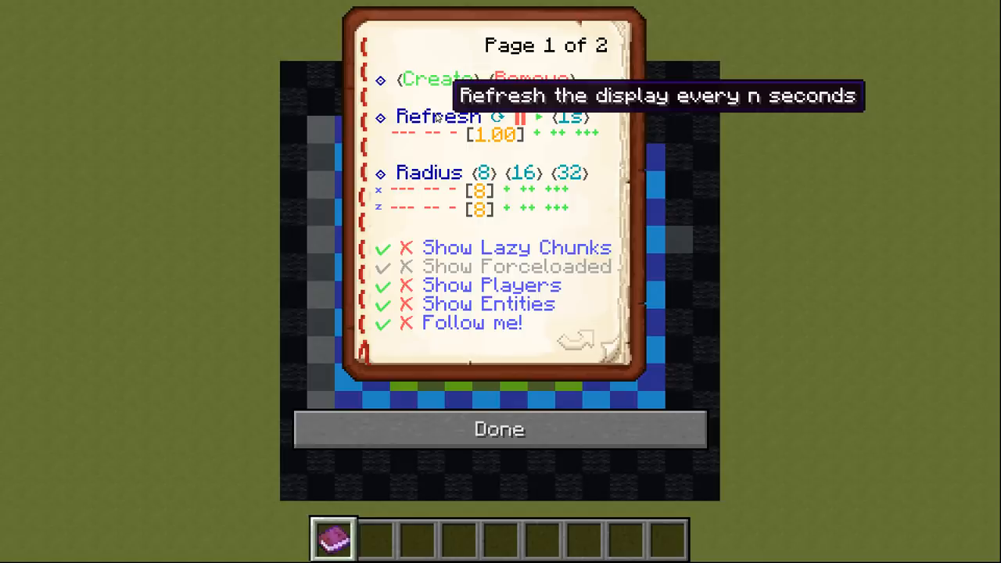
{"action": "mouse_move", "coordinate": [497, 134]}
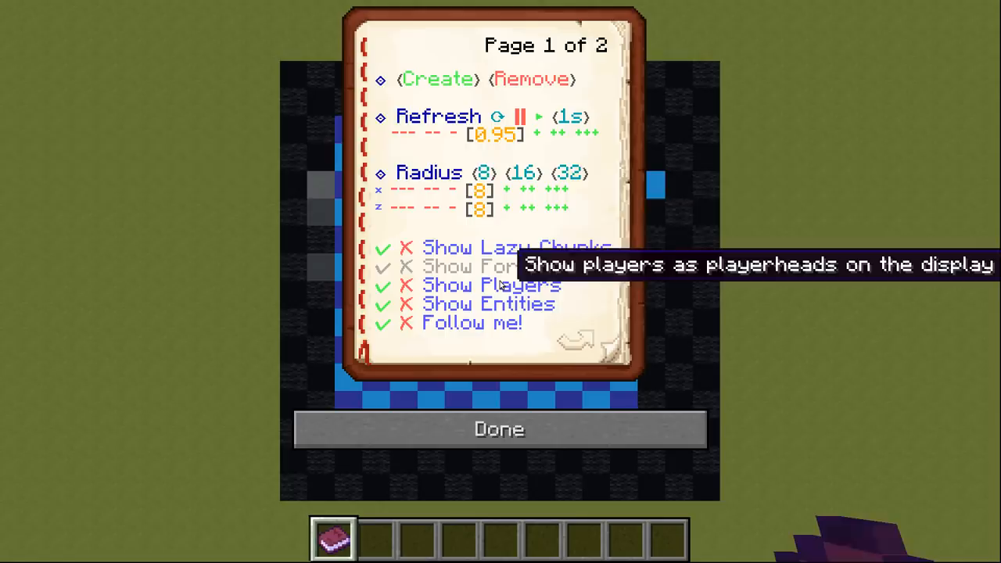
Raise the refresh interval, then pause automatic refresh so it reads 0.00.
{"action": "left_click", "coordinate": [499, 429]}
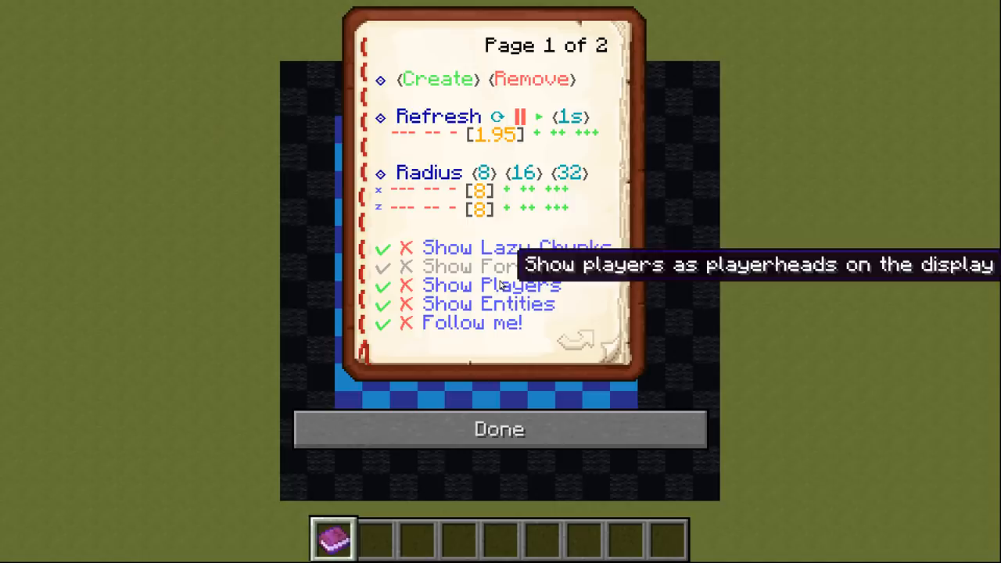
{"action": "mouse_move", "coordinate": [545, 138]}
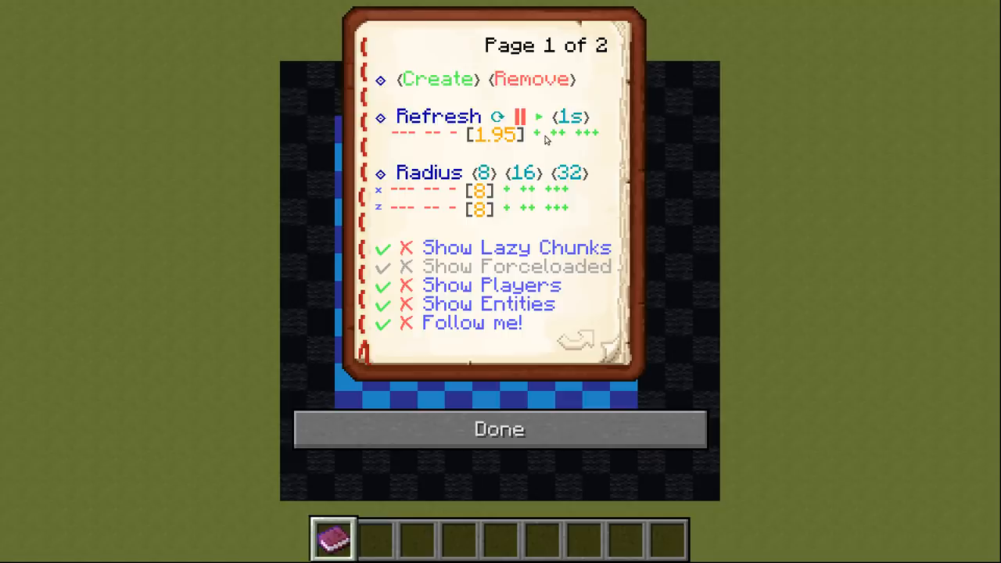
{"action": "left_click", "coordinate": [497, 428]}
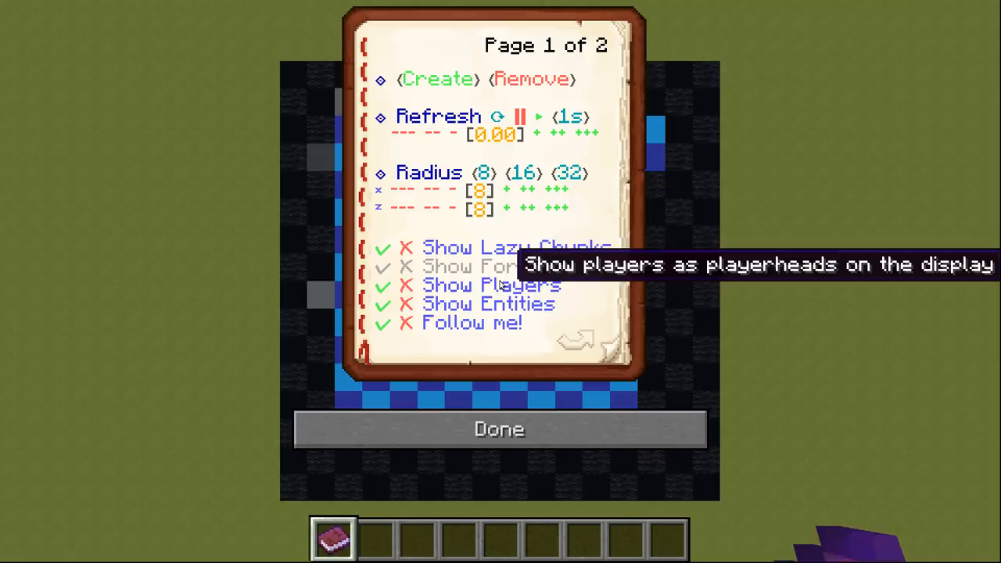
{"action": "mouse_move", "coordinate": [523, 116]}
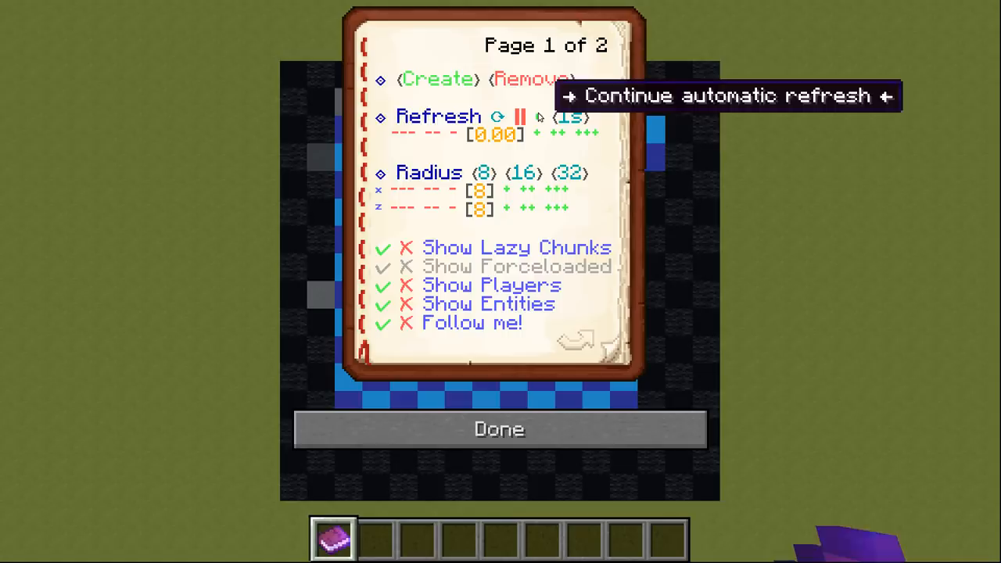
Resume the 1.00 refresh and widen the z radius to 24, keeping x at 8.
{"action": "left_click", "coordinate": [497, 428]}
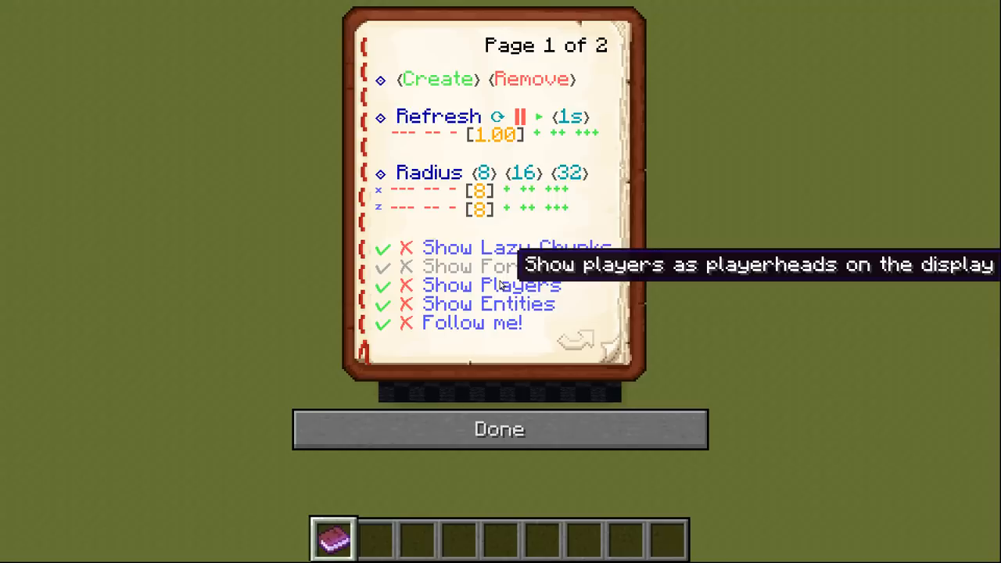
{"action": "left_click", "coordinate": [499, 428]}
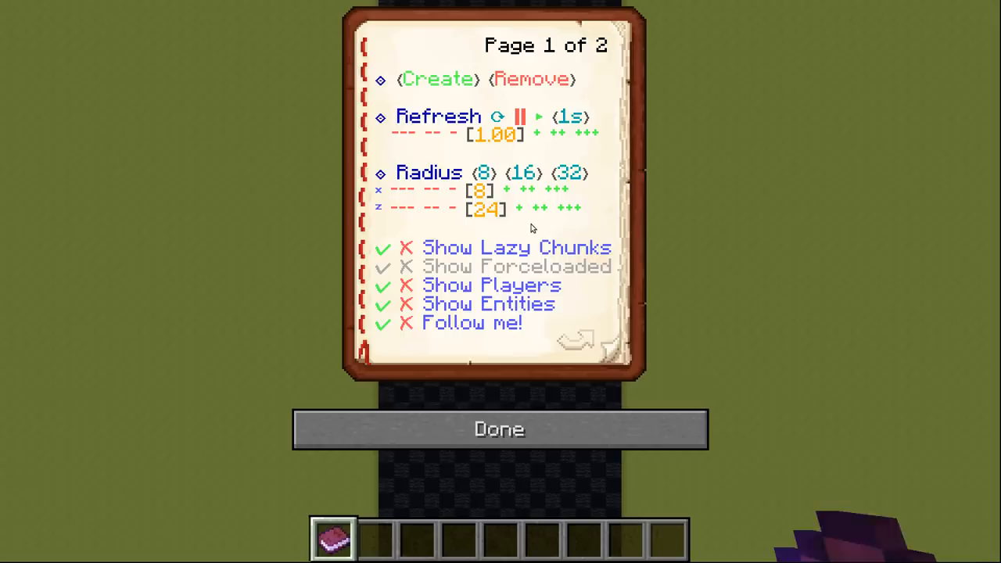
{"action": "left_click", "coordinate": [498, 429]}
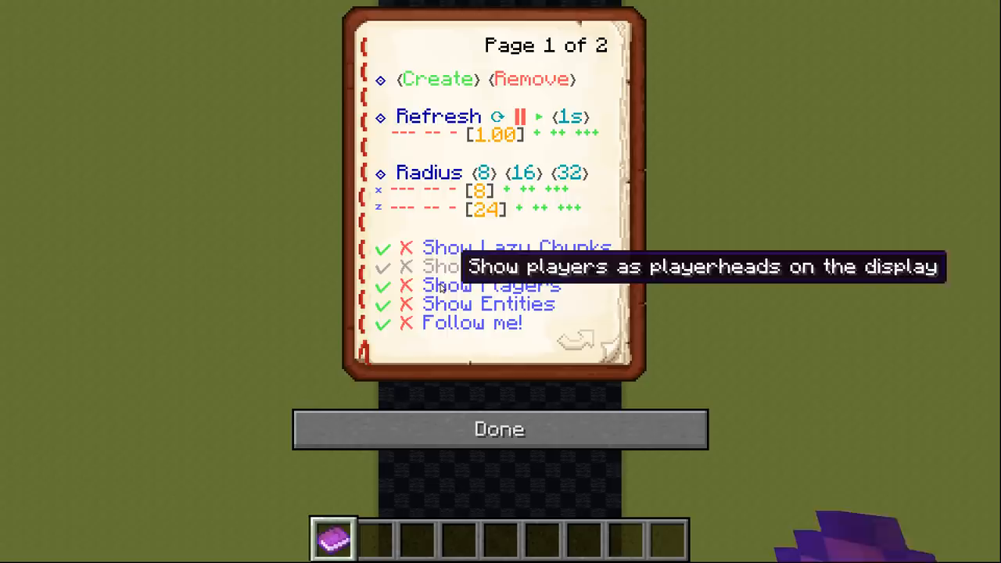
Turn on Show Players so players appear as heads on the display.
{"action": "left_click", "coordinate": [499, 429]}
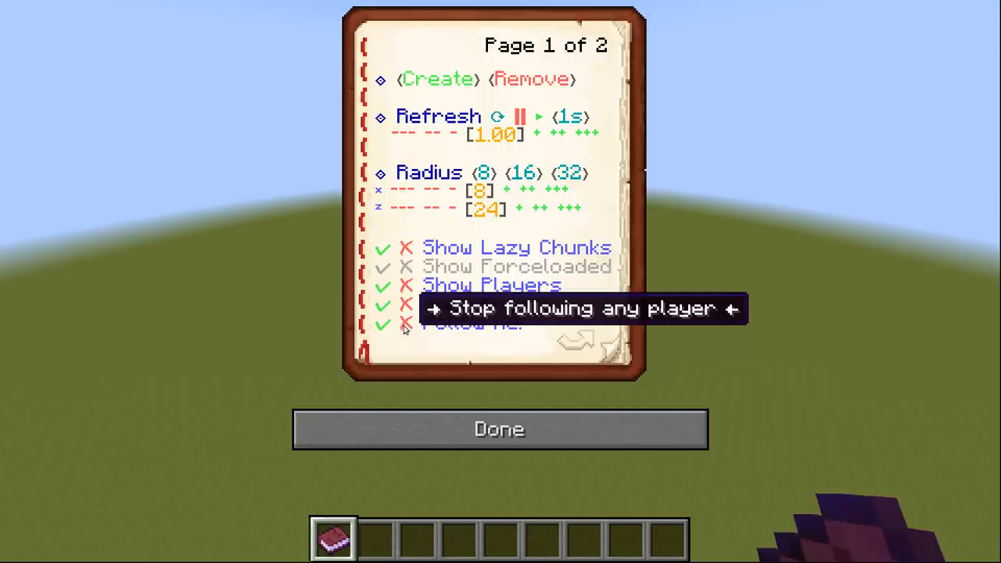
Stop following any player, quit, and open the Chunkdisplay world's folder via Edit.
{"action": "left_click", "coordinate": [499, 429]}
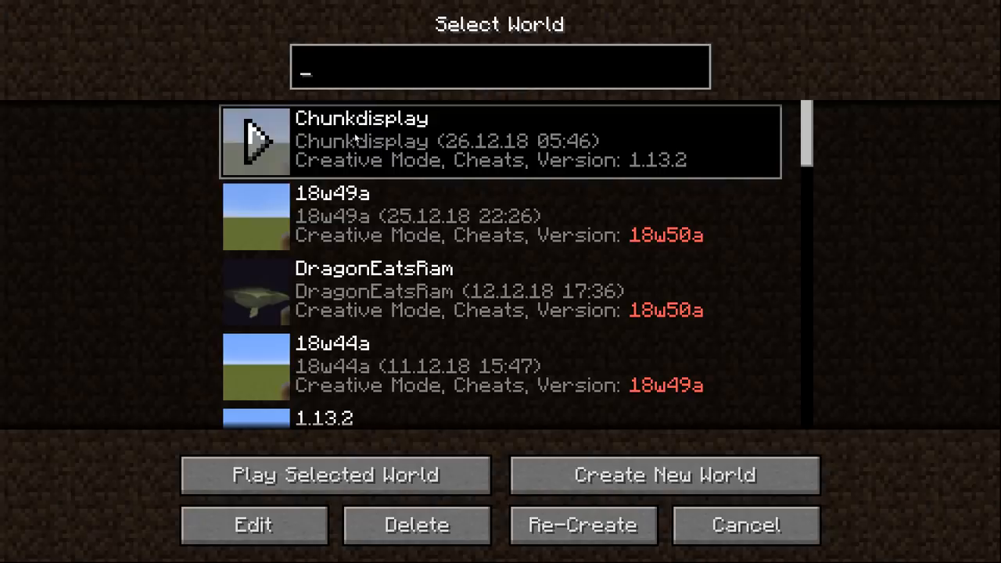
{"action": "left_click", "coordinate": [254, 524]}
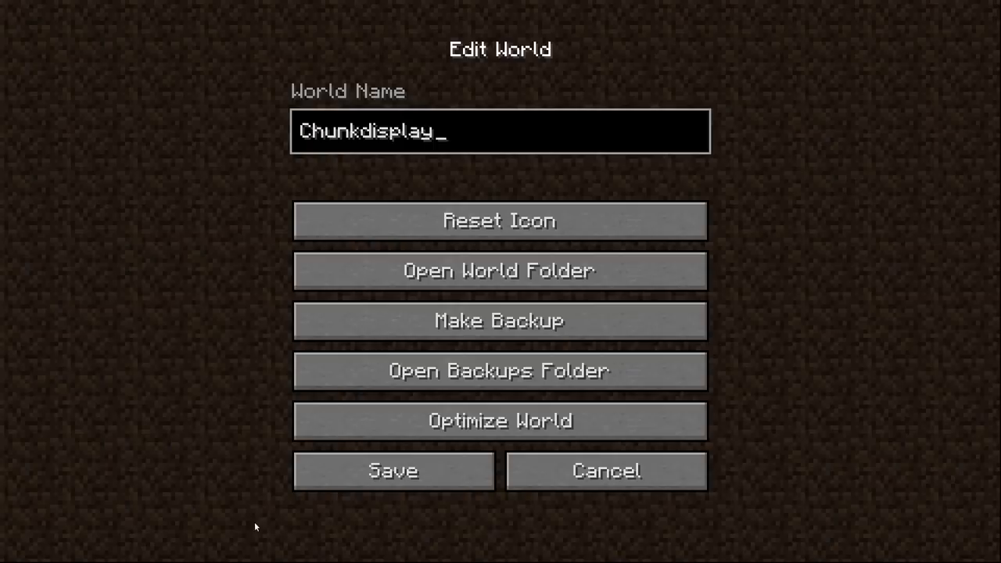
{"action": "left_click", "coordinate": [497, 270]}
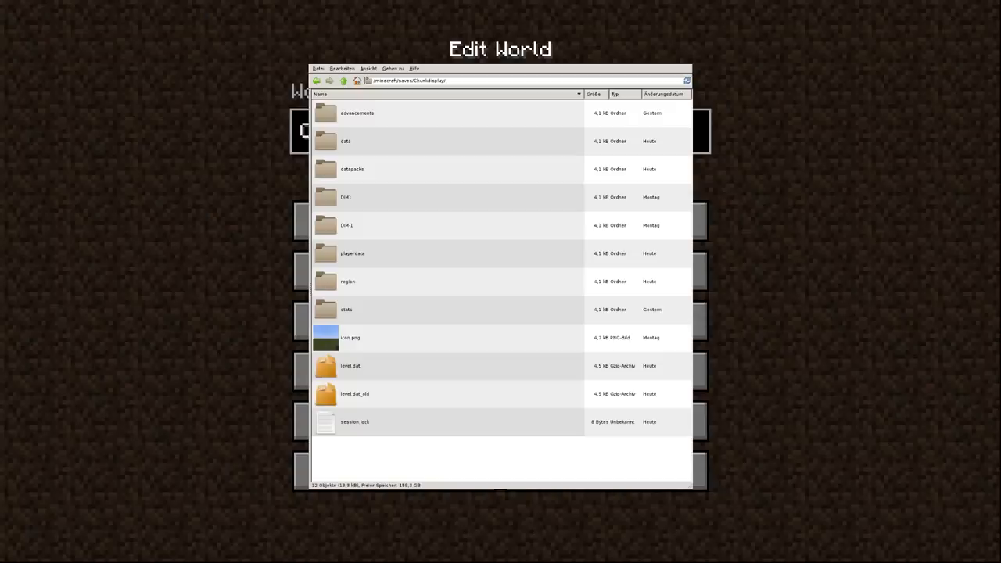
Look inside a folder of the Chunkdisplay world directory, then close the file manager.
{"action": "double_click", "coordinate": [352, 169]}
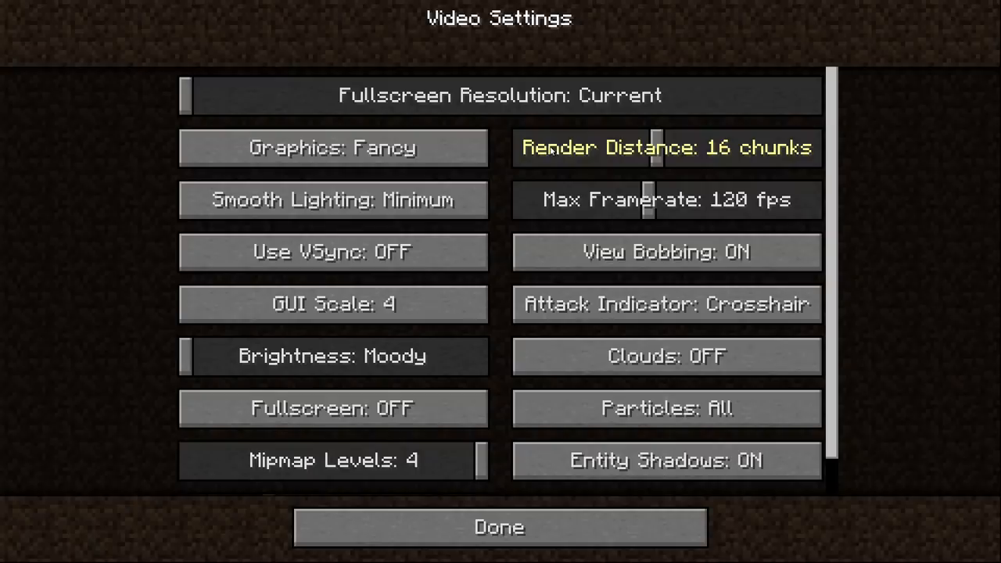
Lower render distance to 5 chunks and return to the world holding a bow.
{"action": "left_click", "coordinate": [497, 527]}
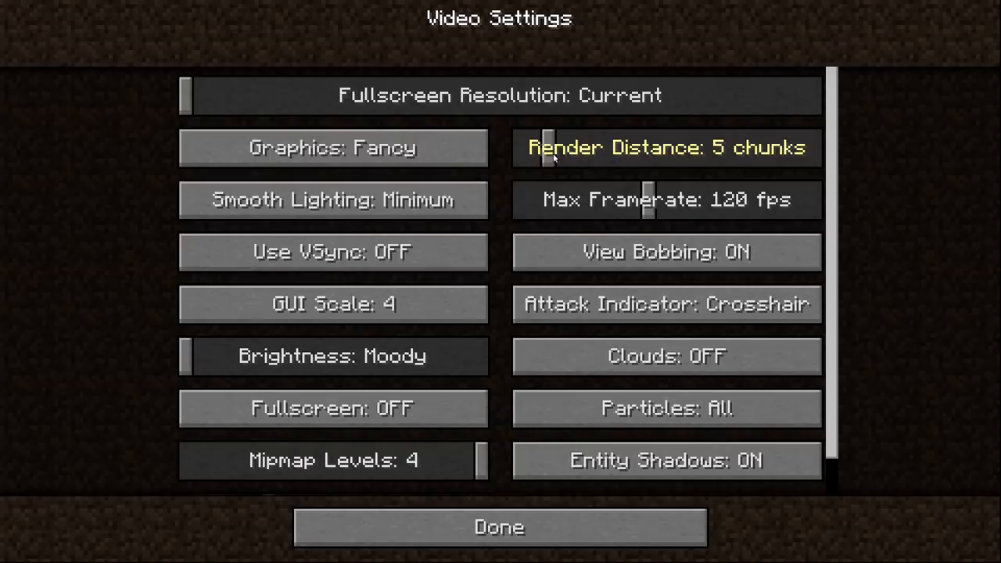
{"action": "left_click", "coordinate": [498, 527]}
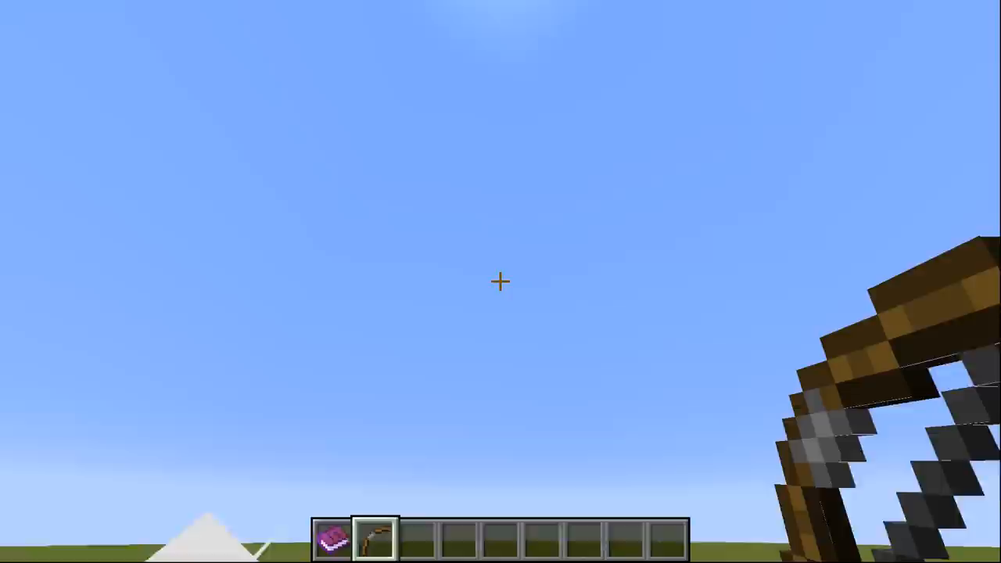
{"action": "mouse_move", "coordinate": [501, 281]}
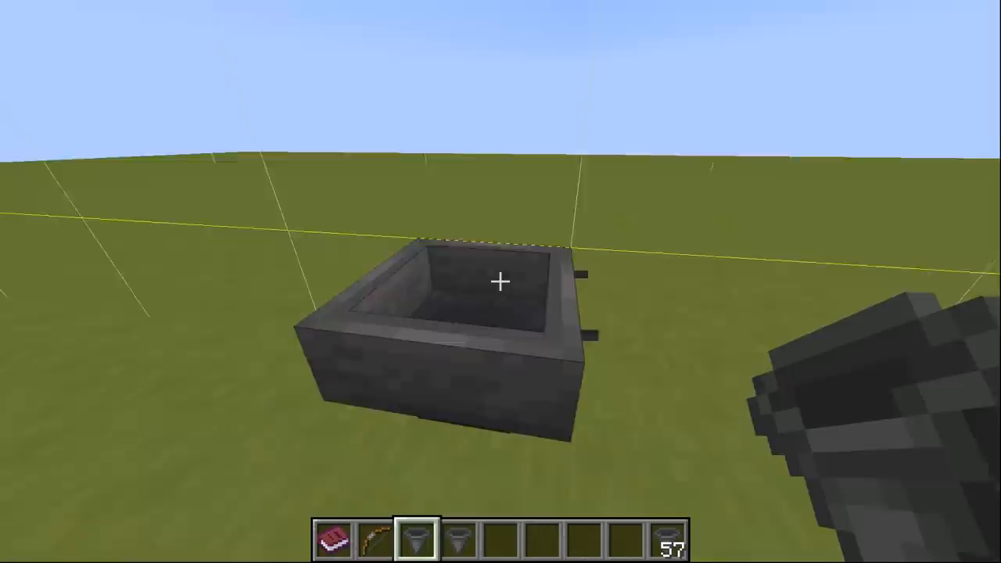
Place a hopper on the grass and open its empty inventory.
{"action": "right_click", "coordinate": [500, 281]}
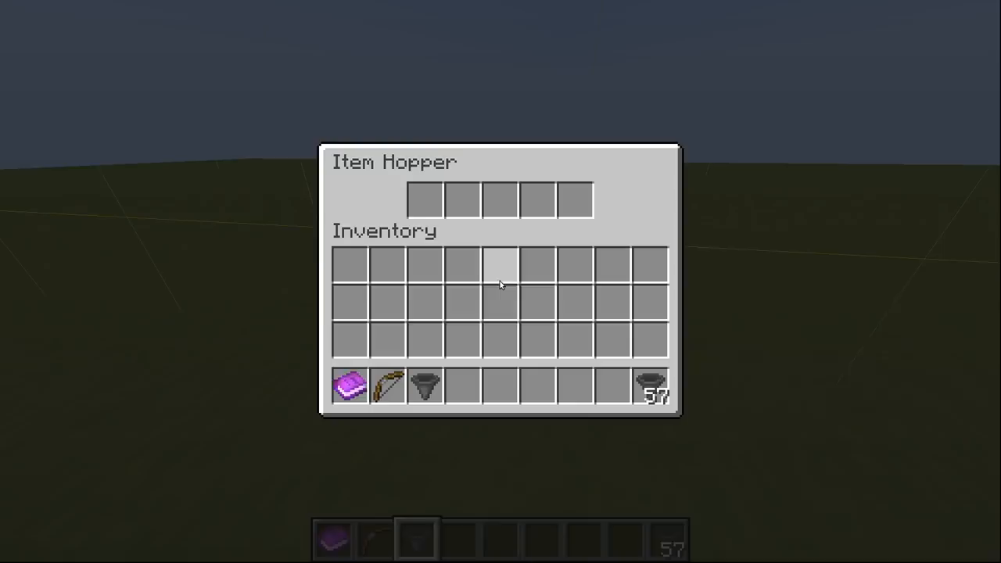